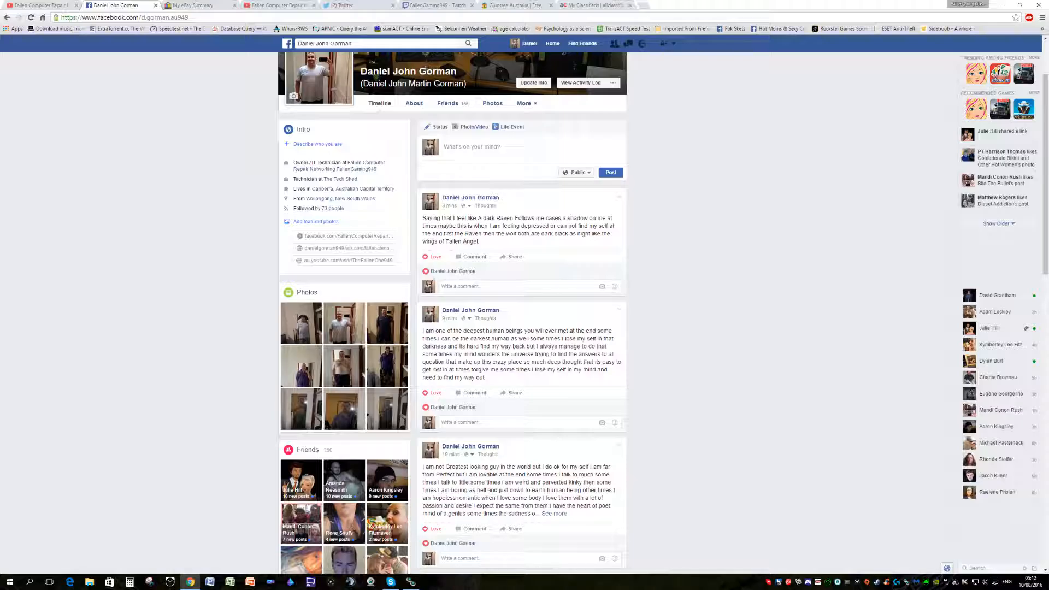
mouse_move(778, 479)
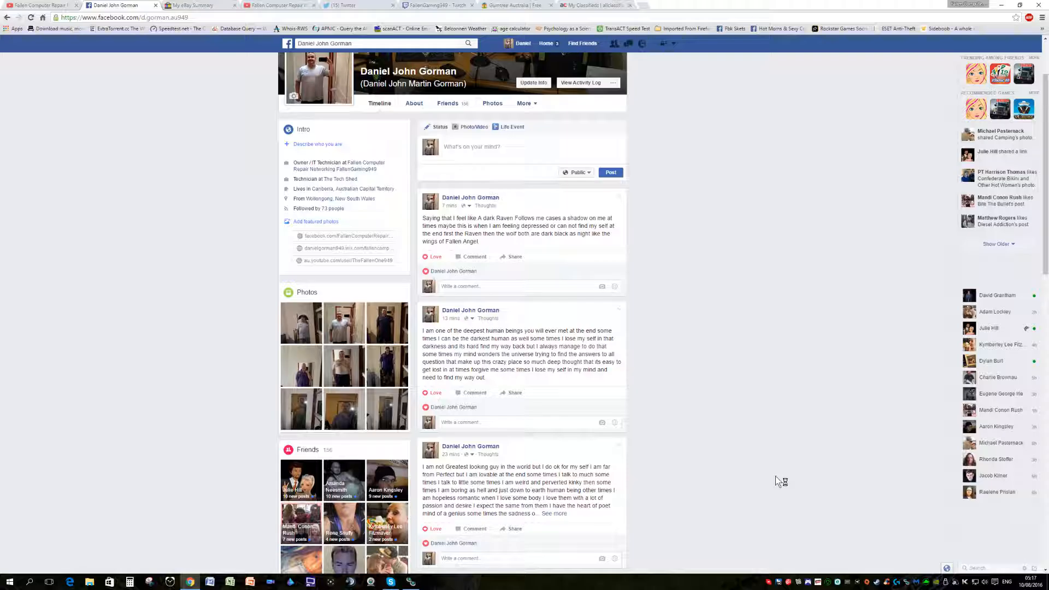
mouse_move(778, 481)
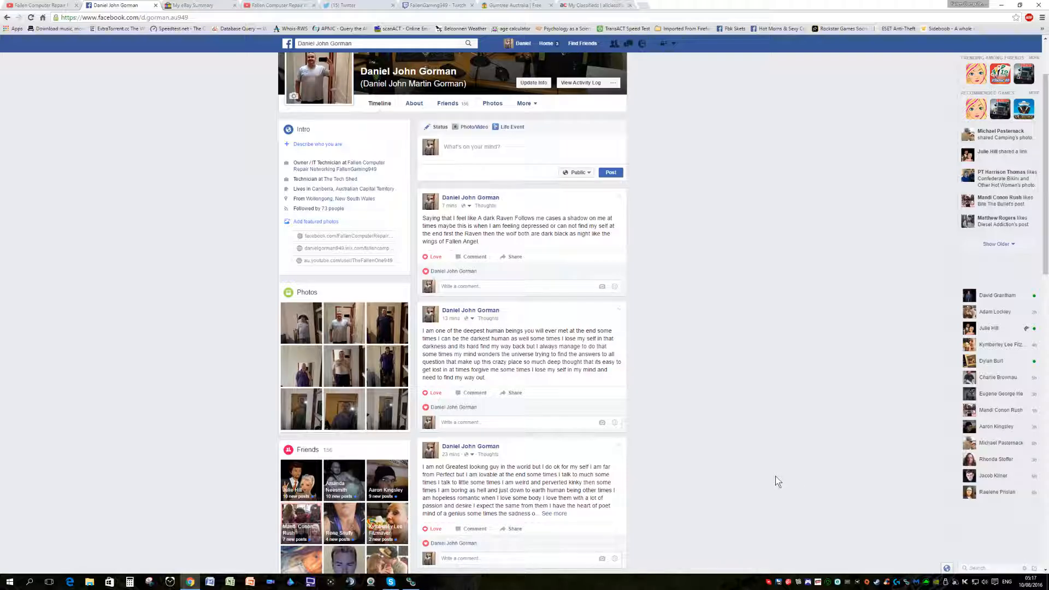